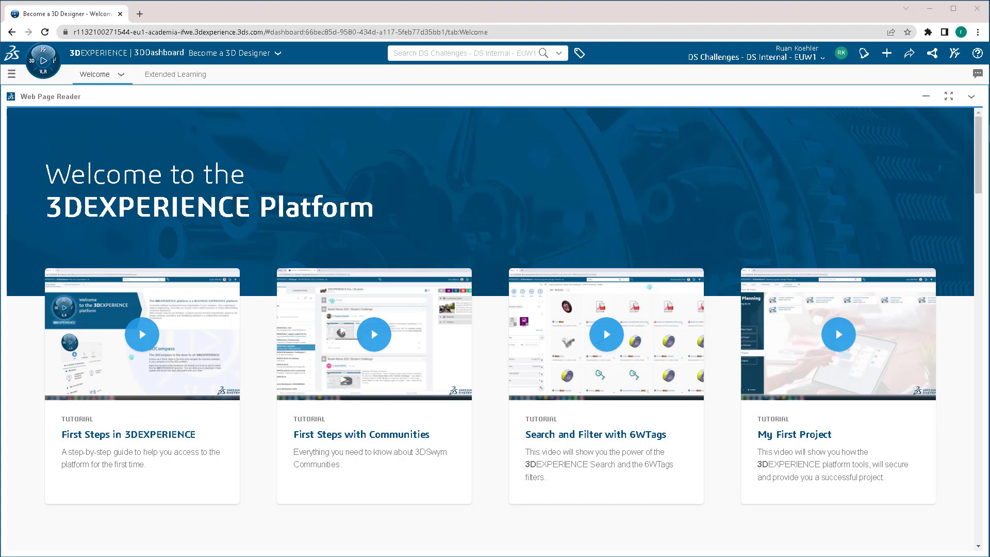
pyautogui.moveTo(40, 59)
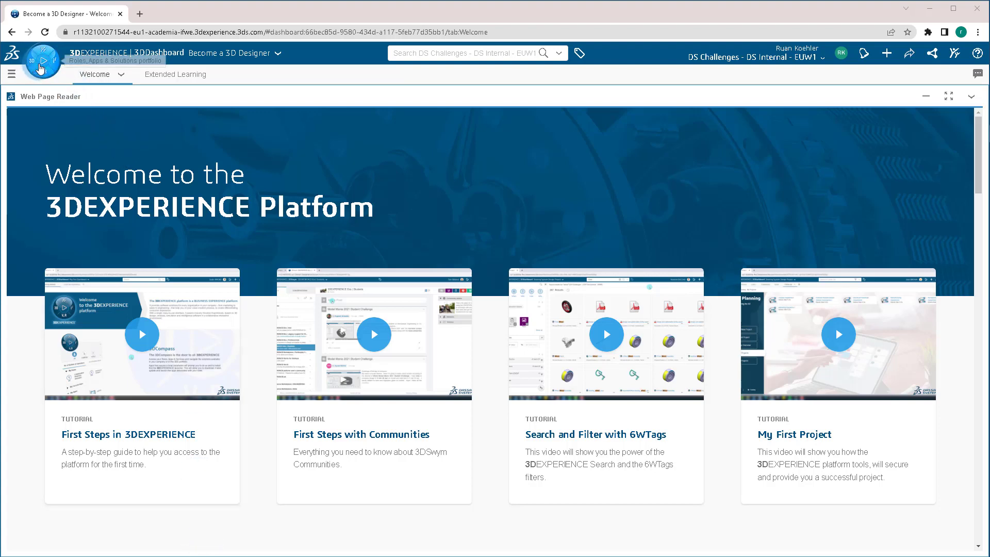
# - Open the compass apps panel and filter it by 'user' to find User Groups
pyautogui.click(44, 61)
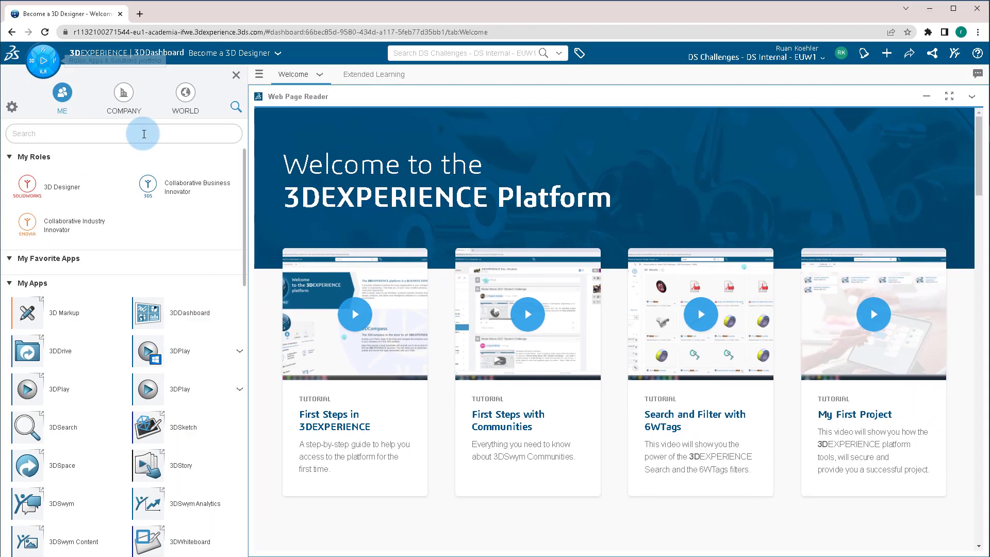
pyautogui.write('user')
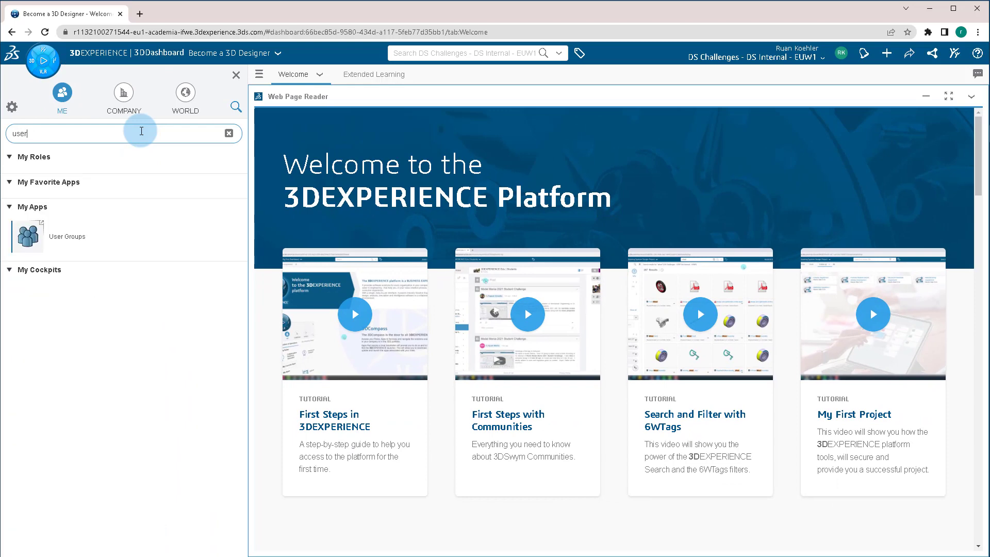
pyautogui.moveTo(29, 241)
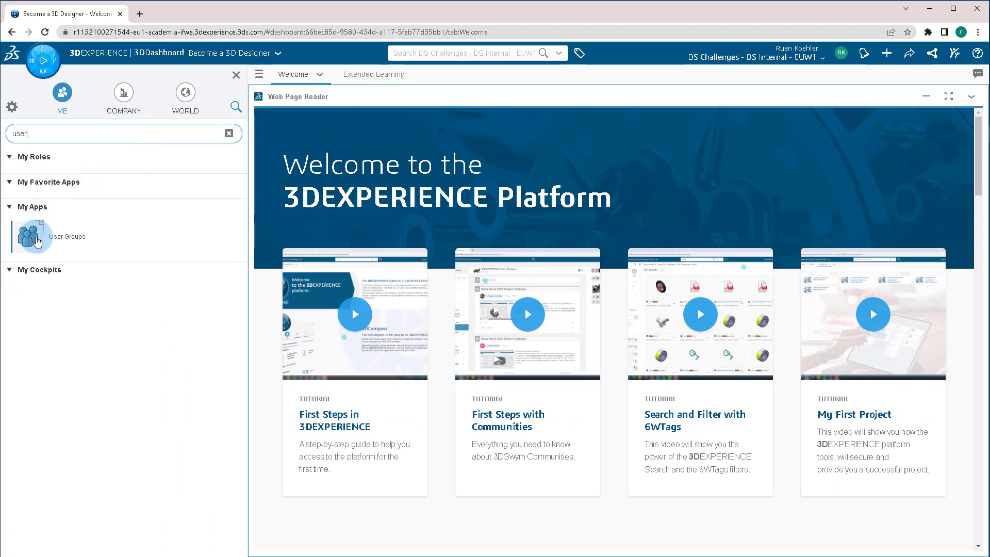
# - Launch User Groups and create a private group named 'Team 1' with no members
pyautogui.click(29, 237)
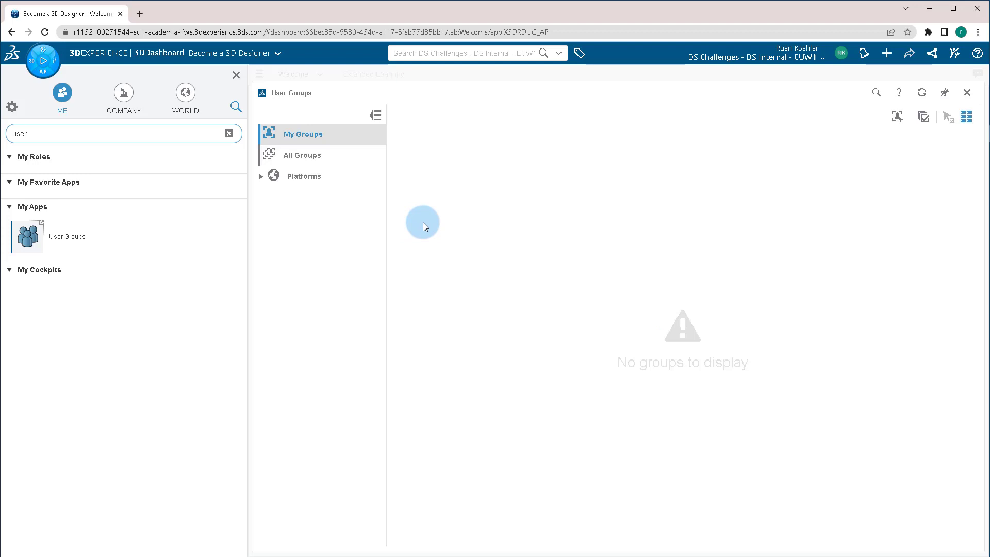
pyautogui.moveTo(868, 131)
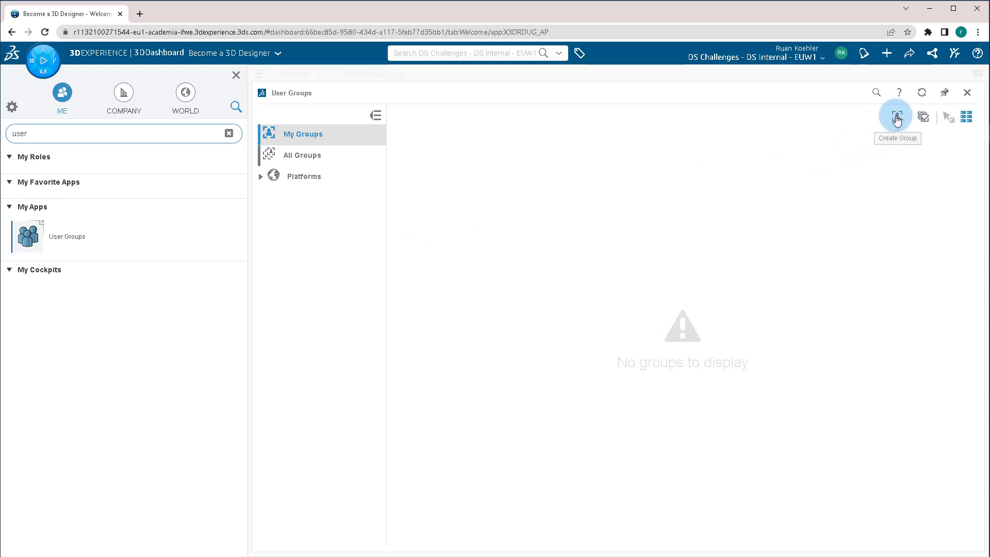
pyautogui.click(897, 116)
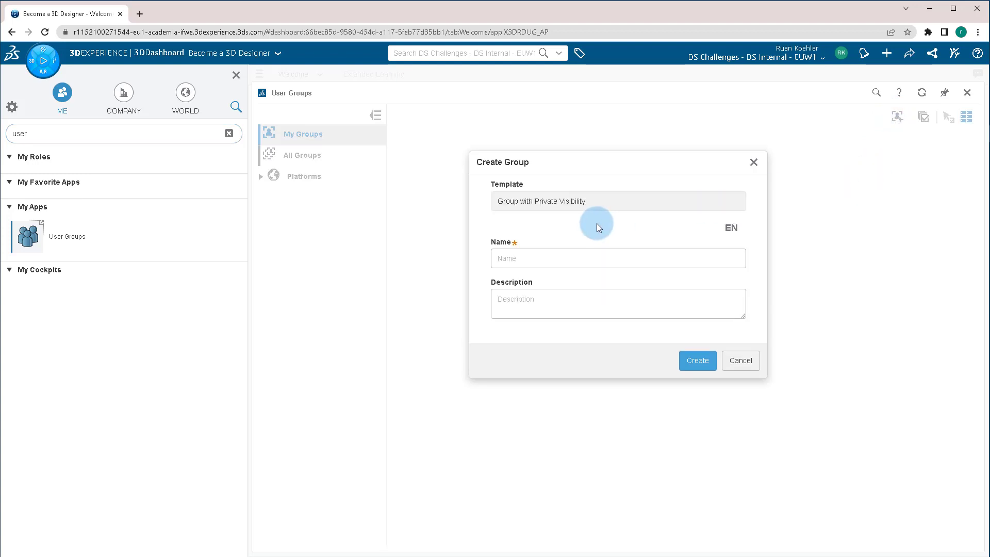
pyautogui.write('Team 1')
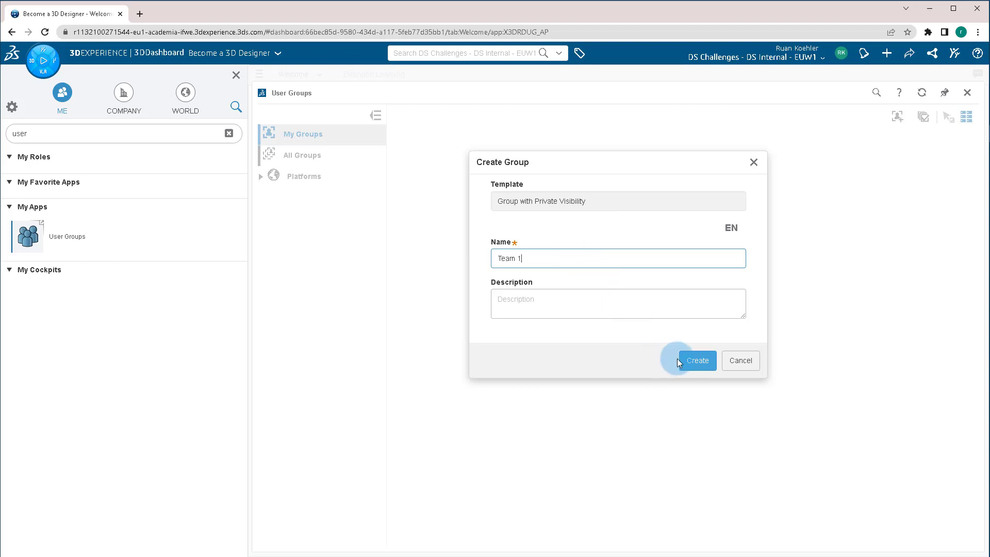
pyautogui.click(698, 360)
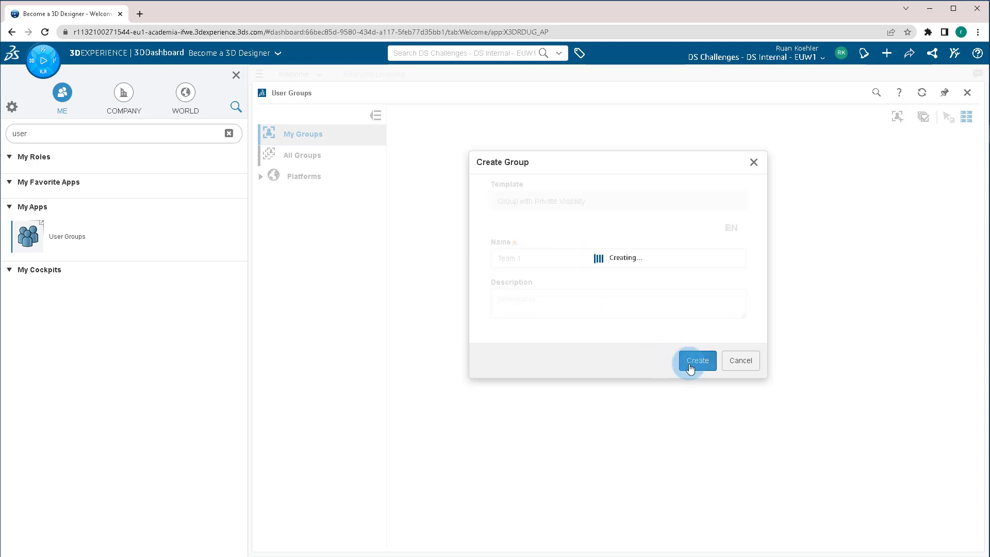
pyautogui.click(698, 361)
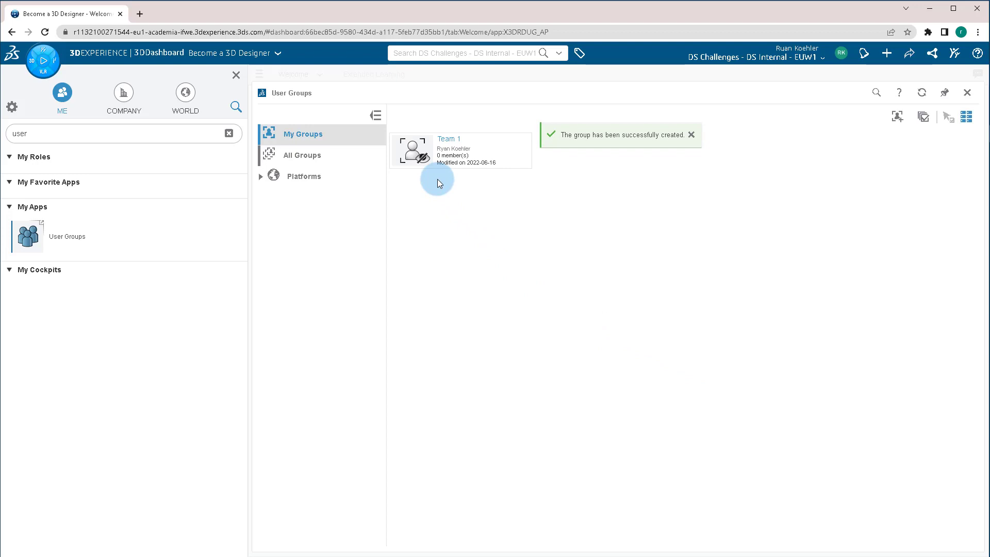
pyautogui.click(412, 155)
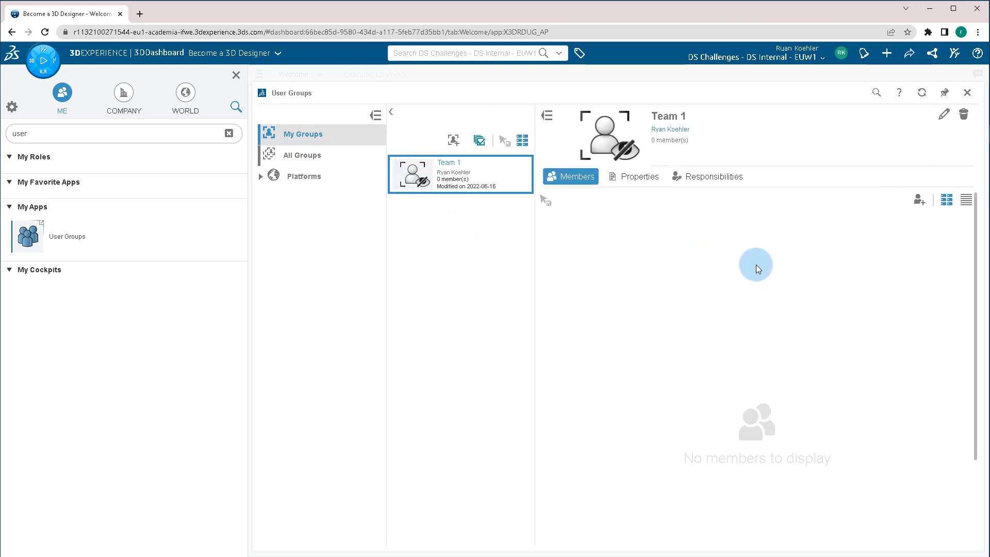
pyautogui.click(917, 199)
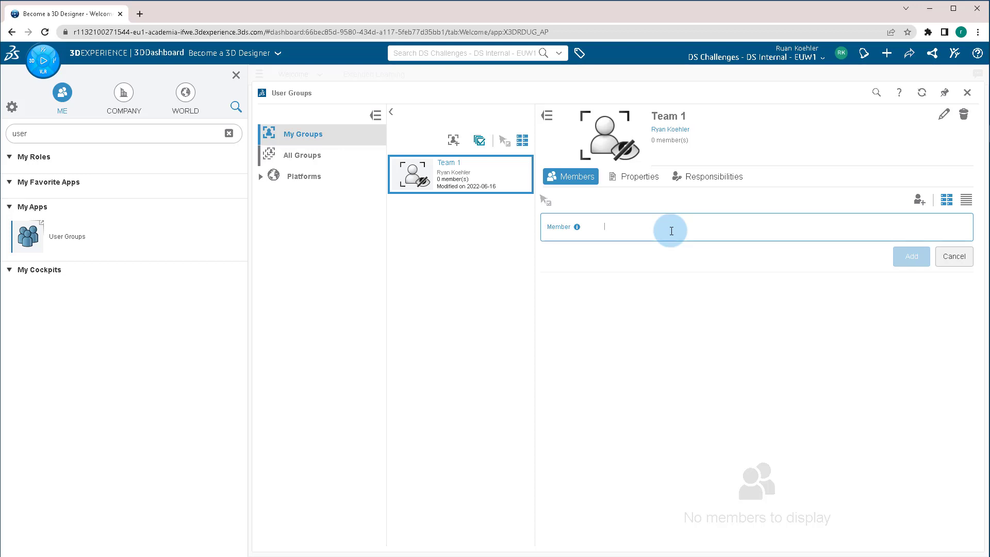
pyautogui.write('ryan k')
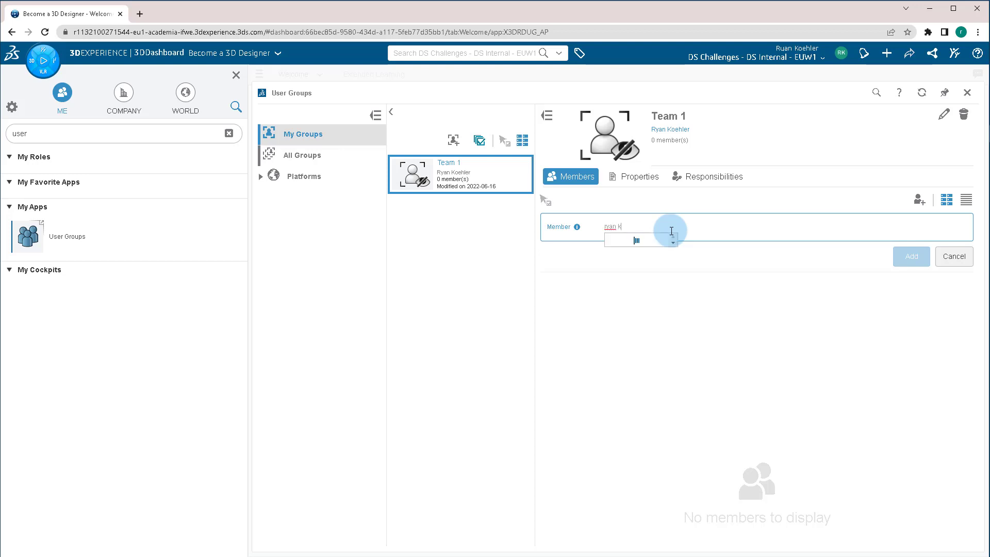
pyautogui.write('oe')
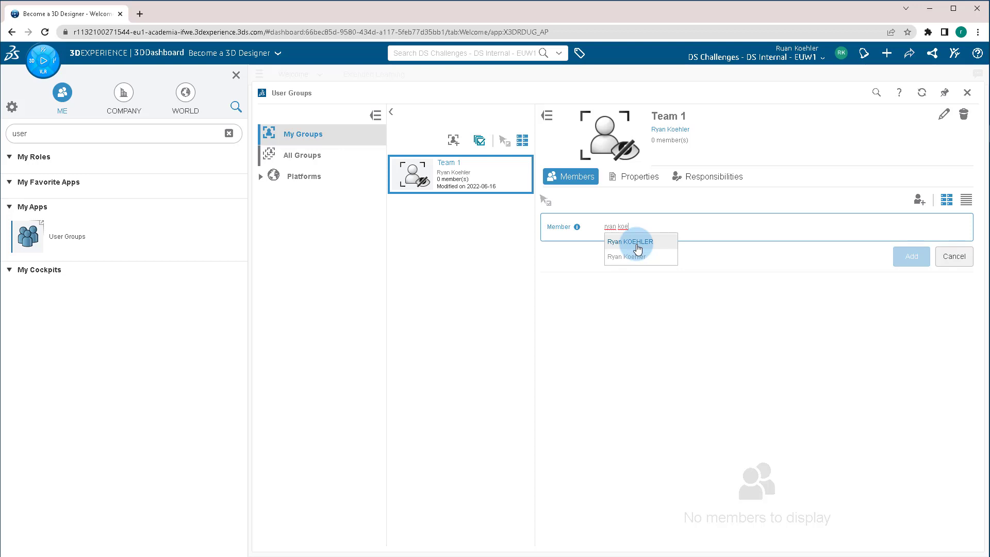
pyautogui.moveTo(637, 227)
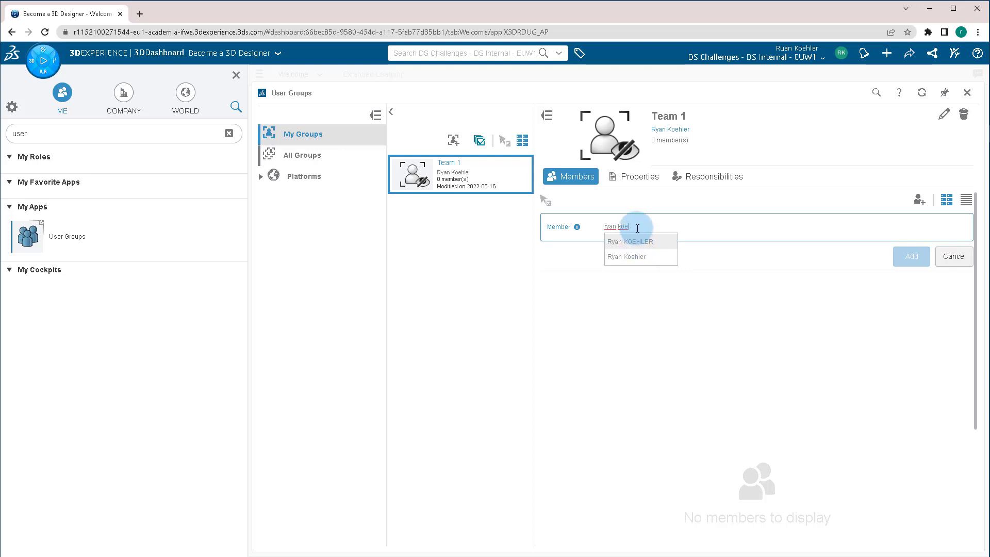
pyautogui.moveTo(637, 243)
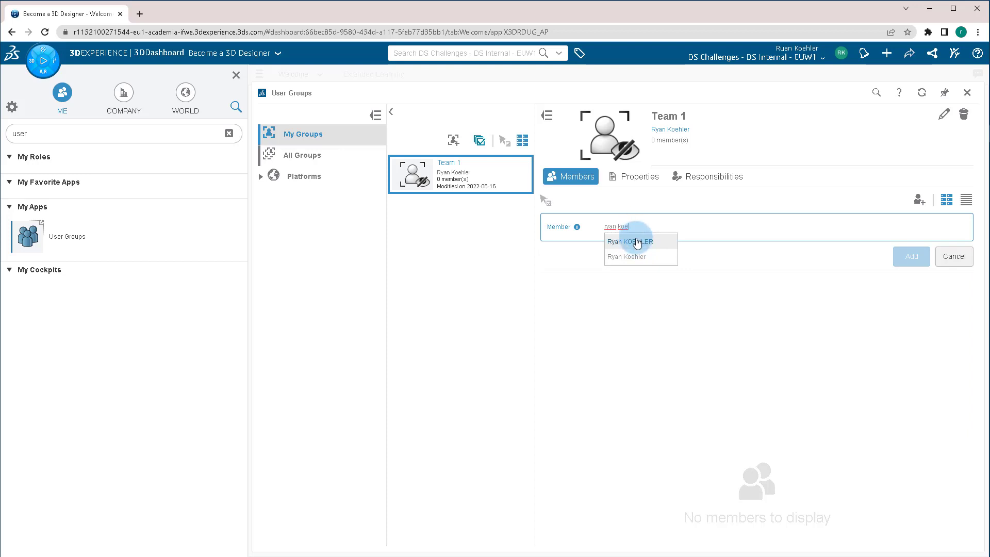
pyautogui.click(631, 241)
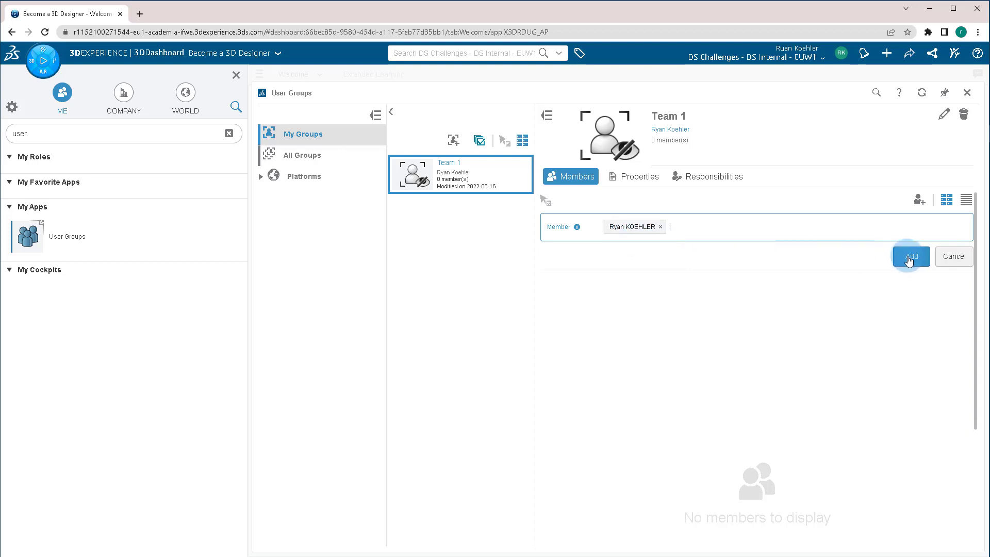
pyautogui.click(911, 256)
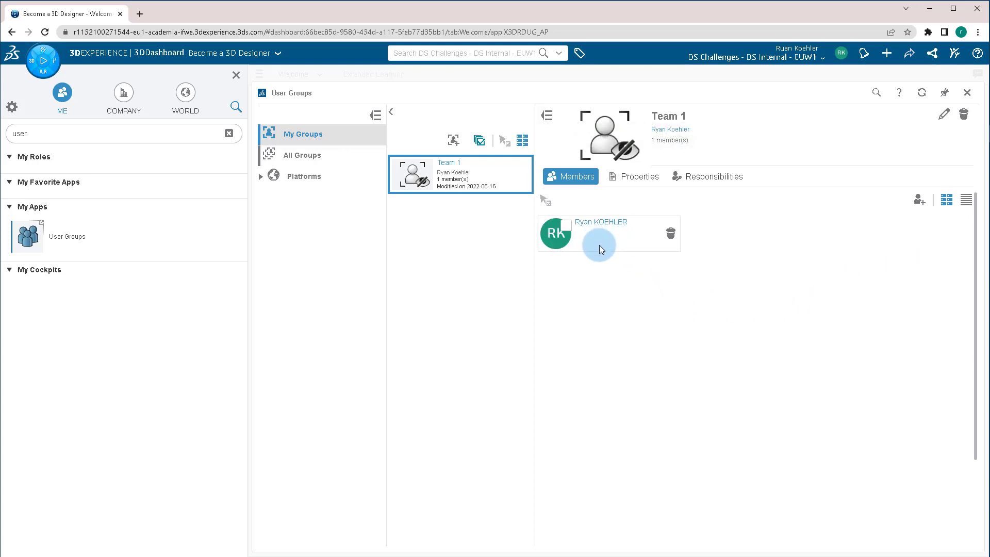
pyautogui.moveTo(633, 267)
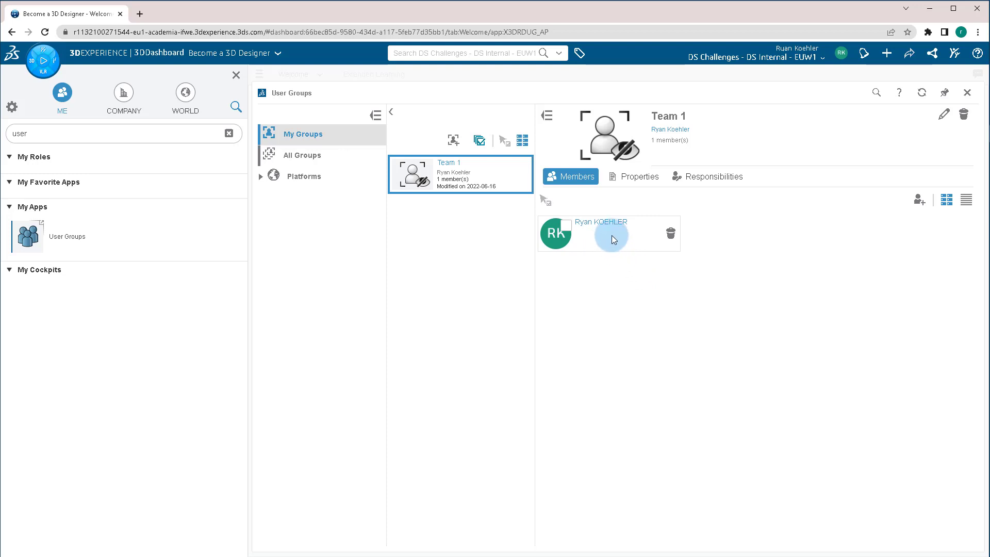
pyautogui.moveTo(675, 234)
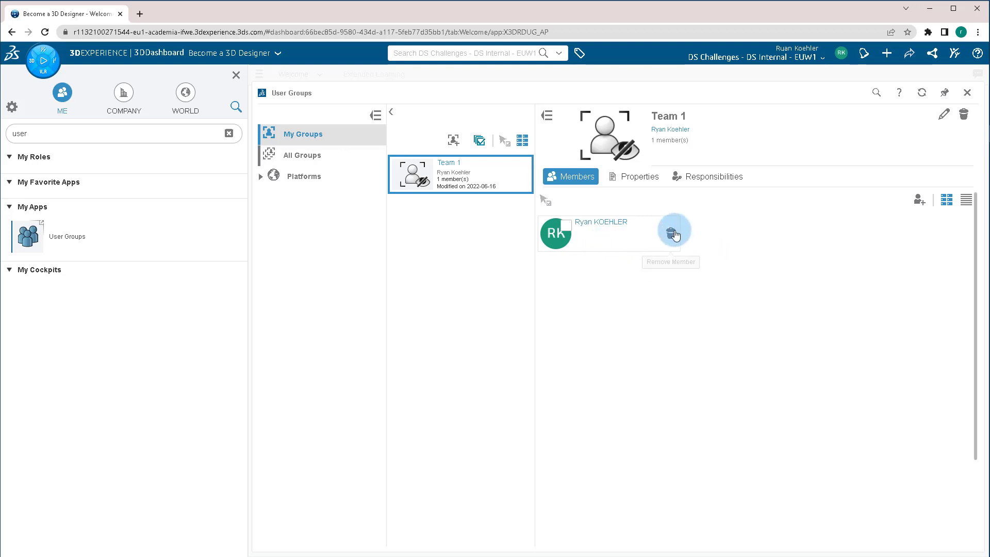
pyautogui.moveTo(674, 231)
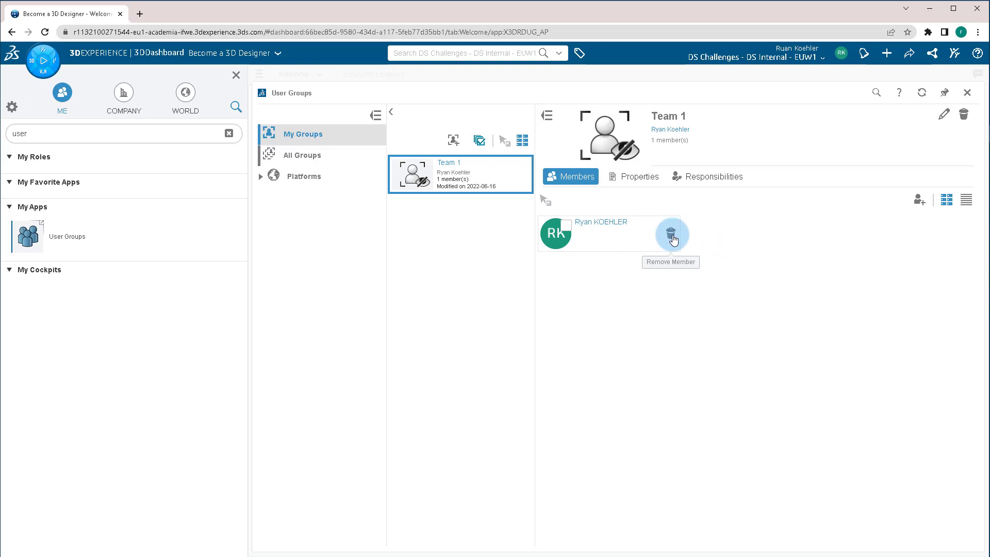
pyautogui.click(672, 234)
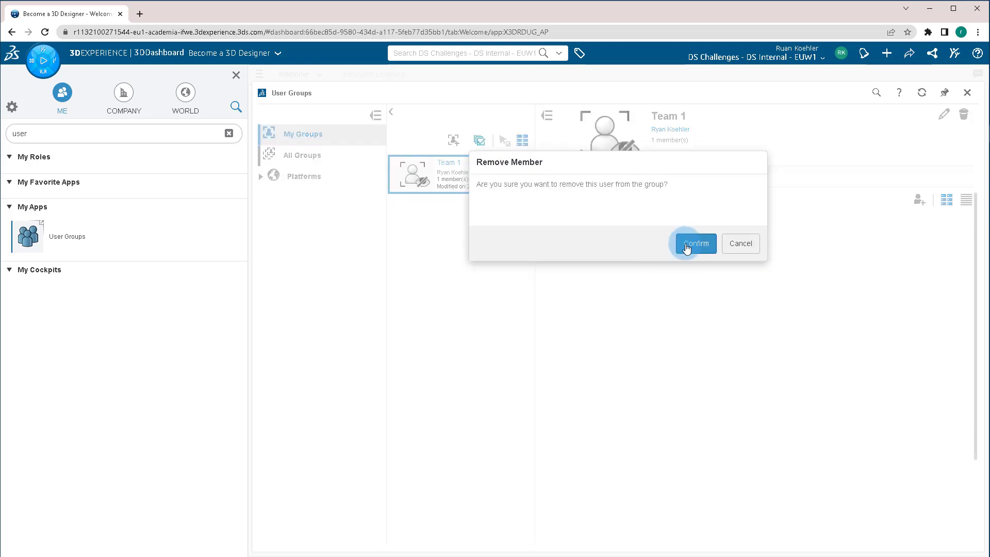
pyautogui.click(697, 244)
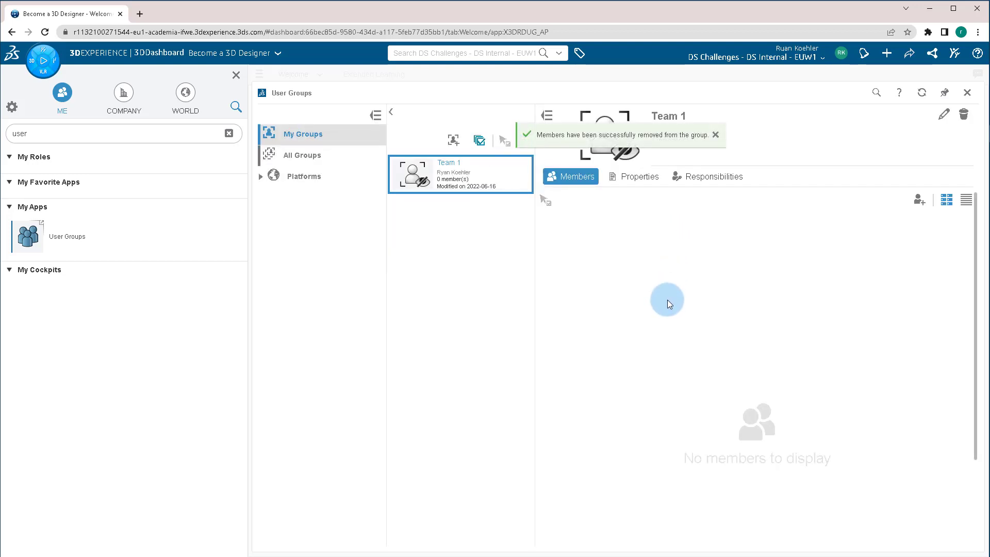
pyautogui.click(715, 135)
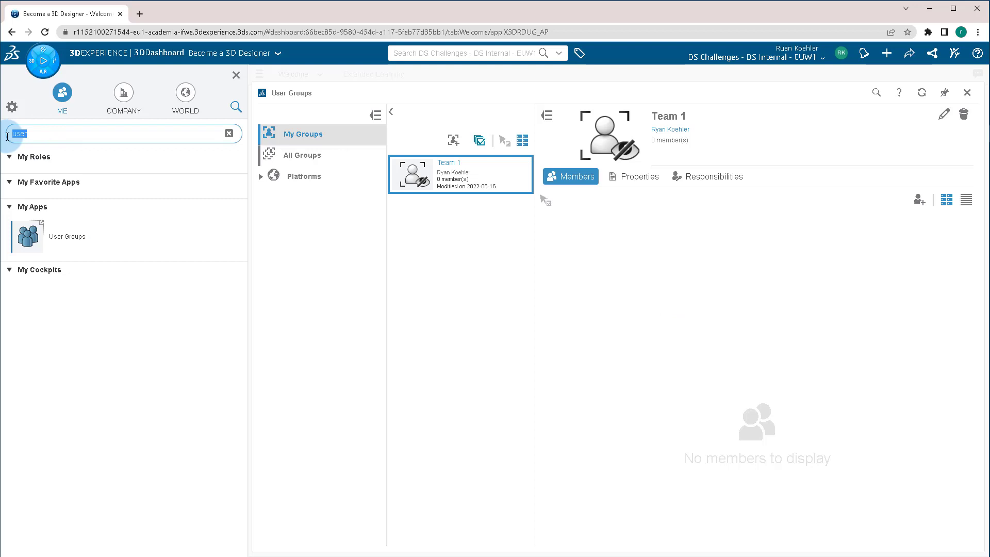
# - Search the apps for '3dspace' and launch the 3DSpace app
pyautogui.write('3dspace')
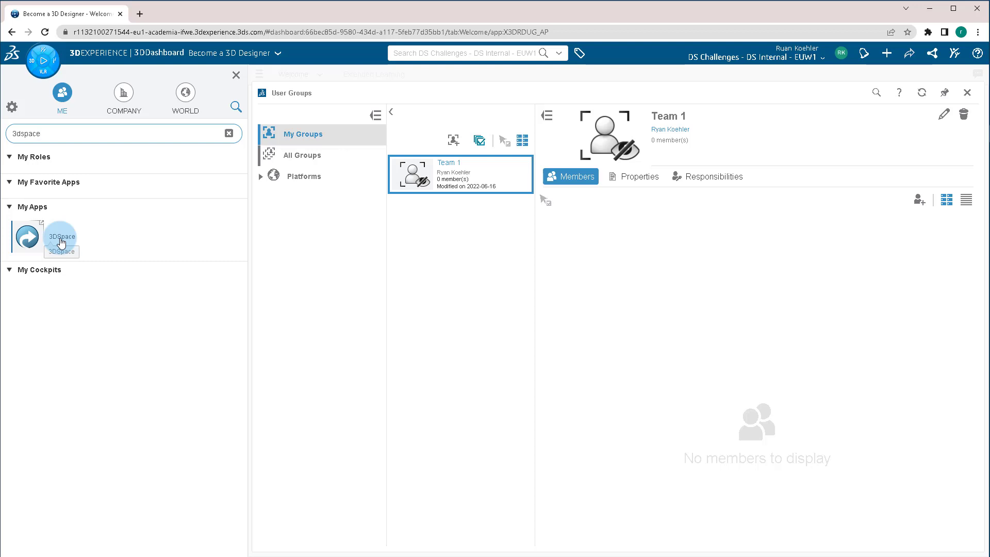
pyautogui.click(61, 237)
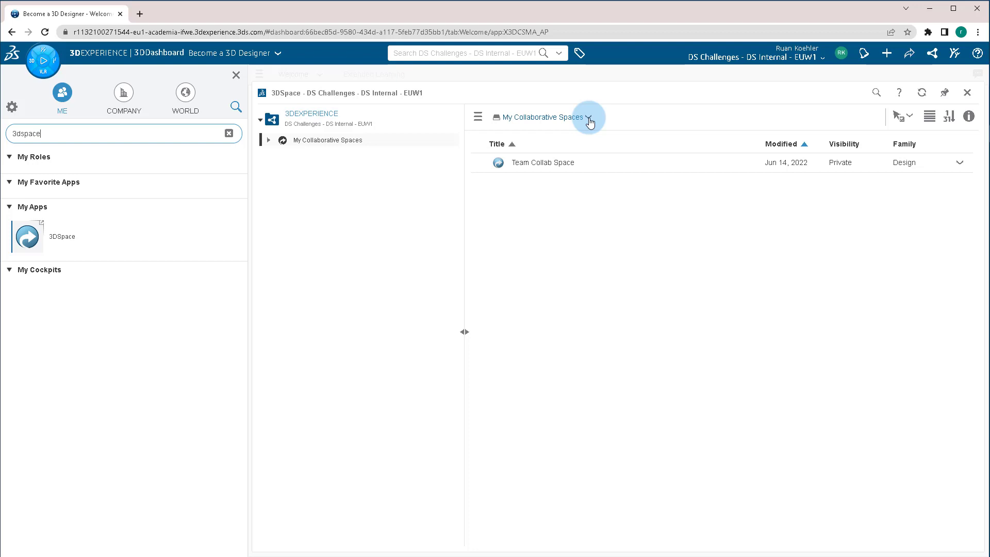
# - Create a new private Design collaborative space titled 'Team 1'
pyautogui.click(589, 118)
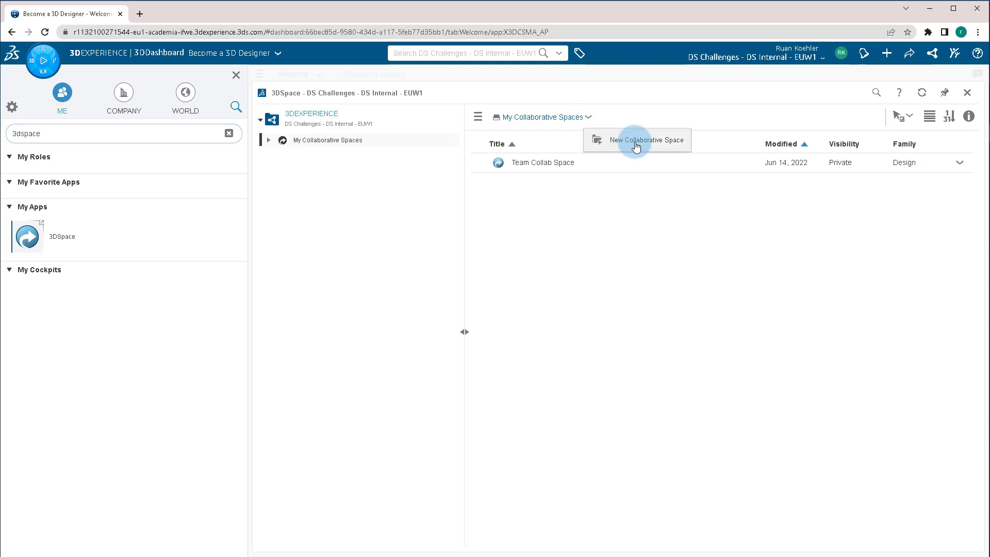
pyautogui.click(648, 140)
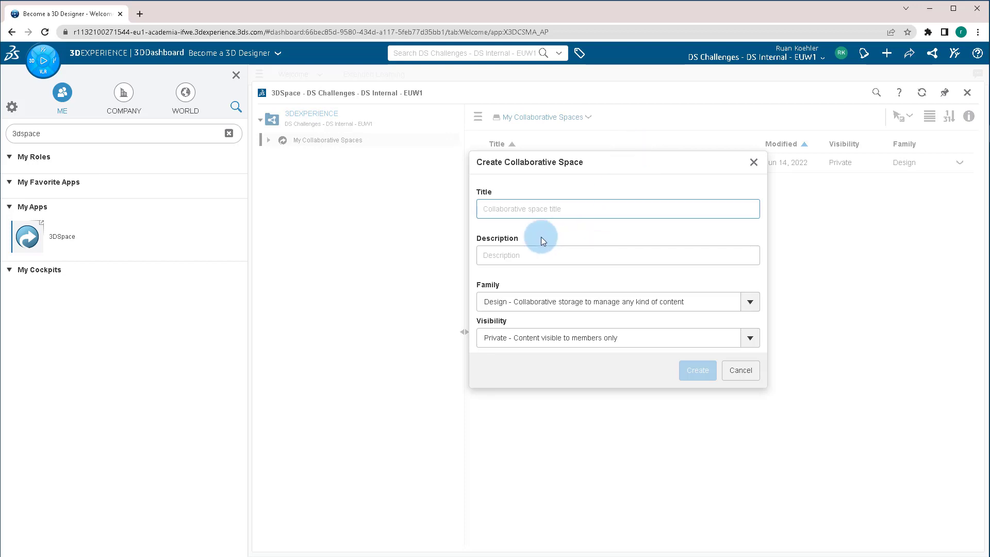
pyautogui.write('Team 1')
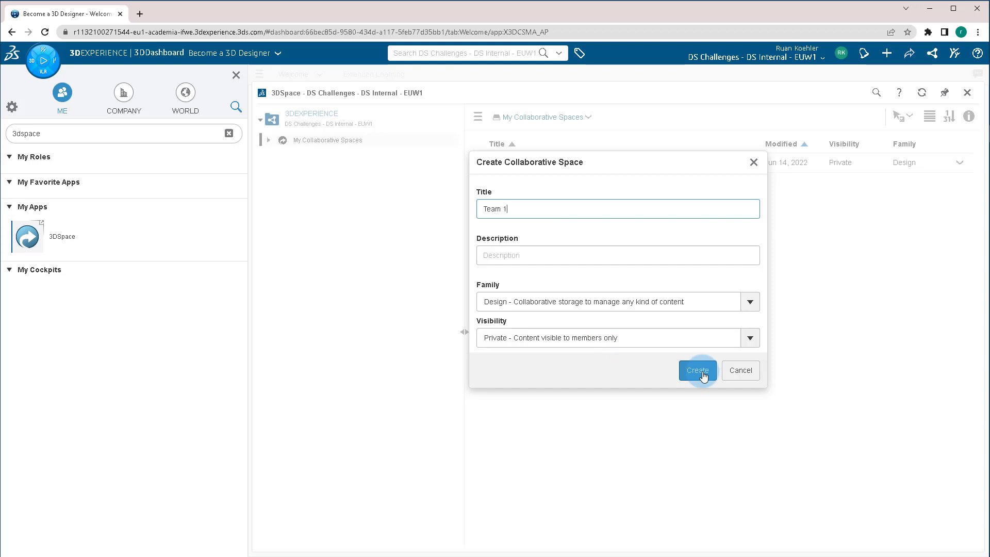
pyautogui.click(698, 370)
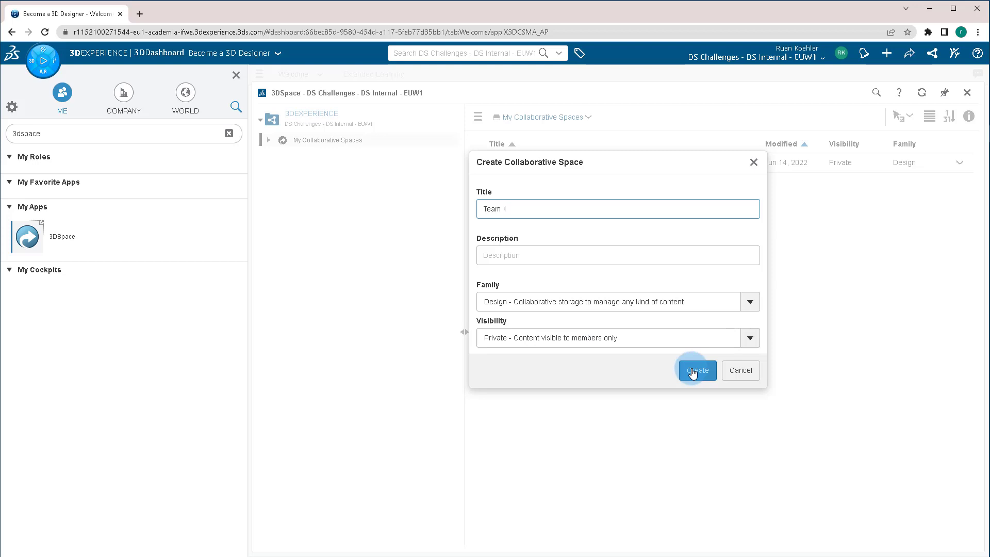
pyautogui.click(697, 370)
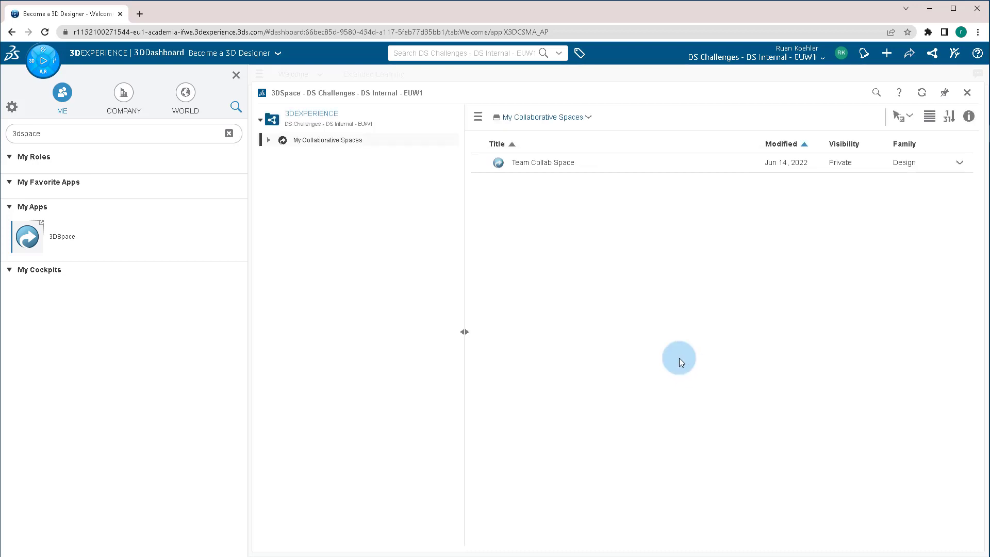
pyautogui.moveTo(666, 349)
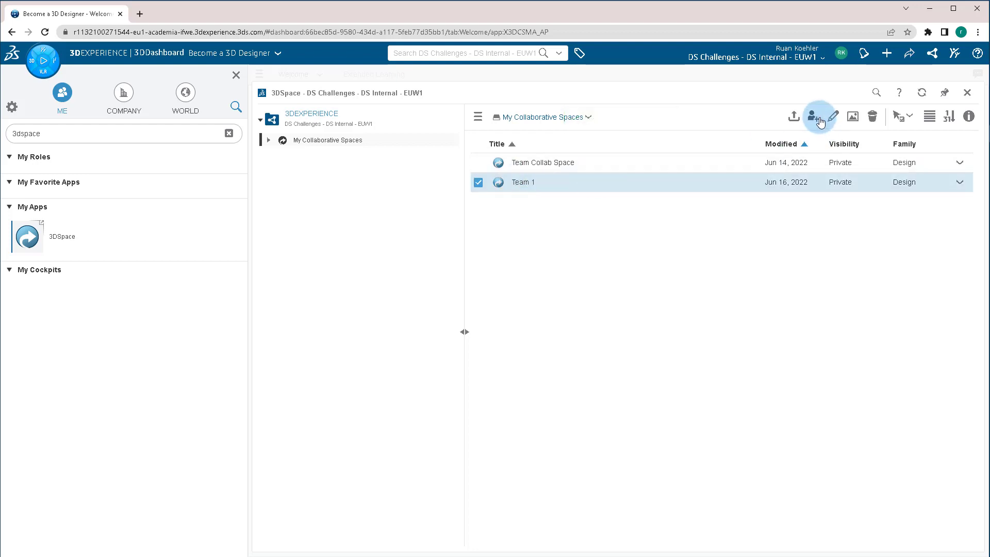
# - Add the 'Team 1' user group as Author of the Team 1 space
pyautogui.click(816, 115)
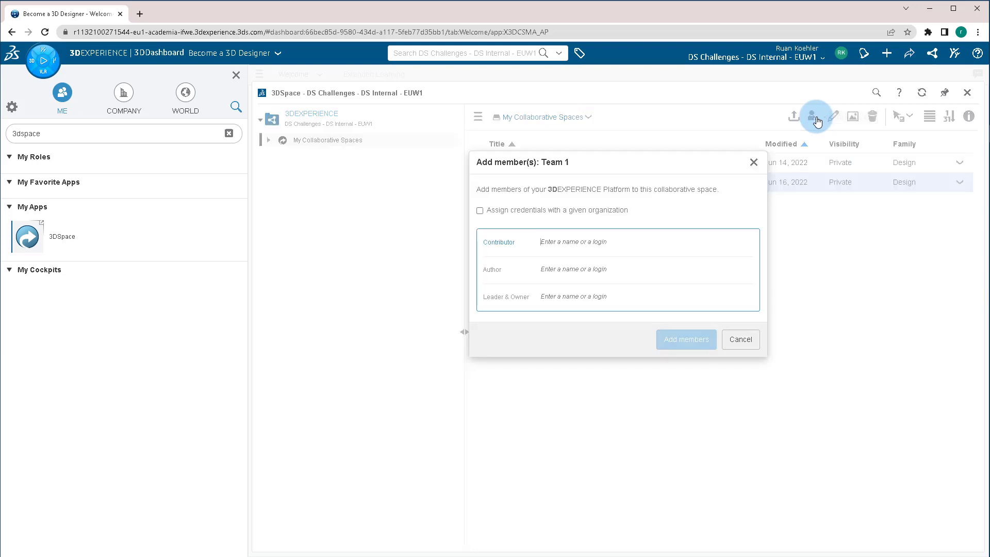
pyautogui.click(583, 250)
pyautogui.write('Team 1')
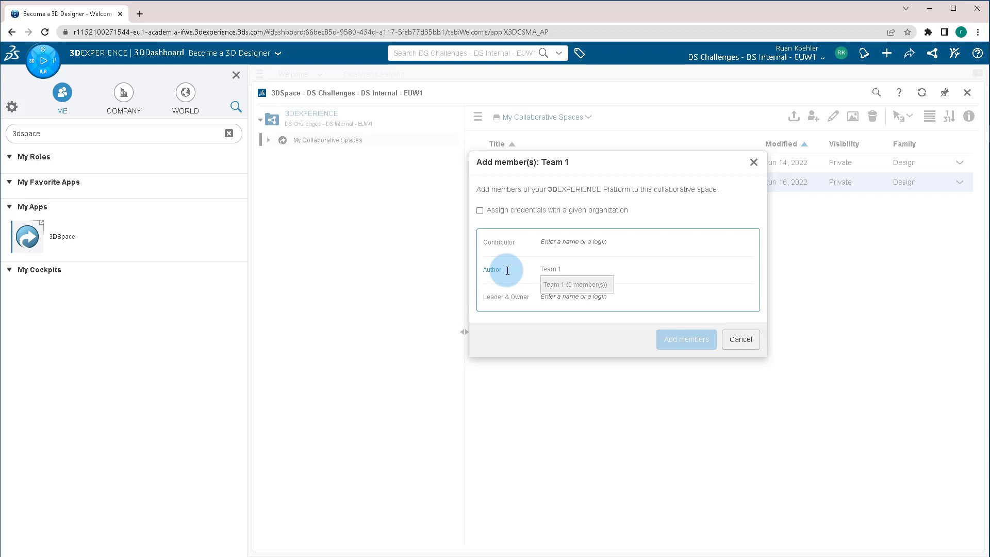
pyautogui.click(576, 285)
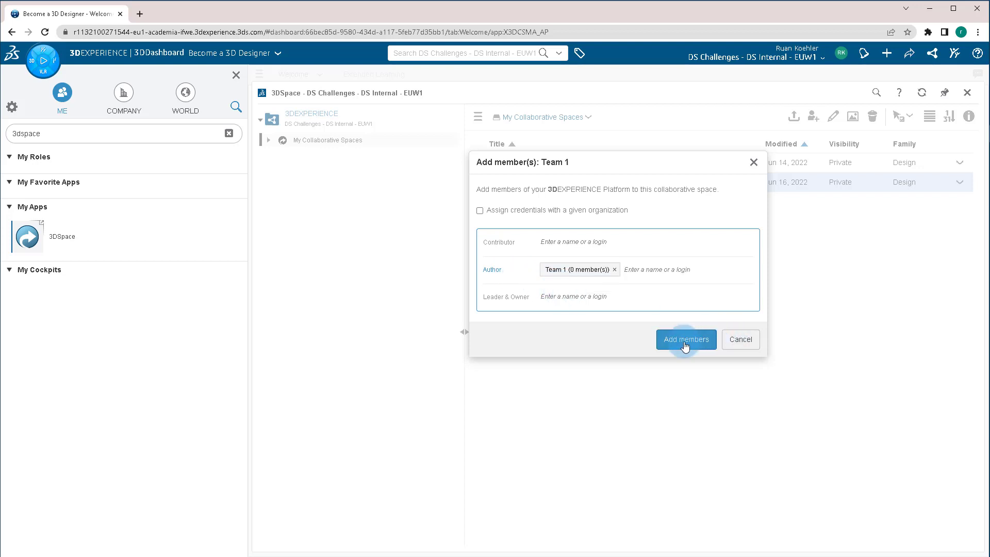
pyautogui.click(686, 340)
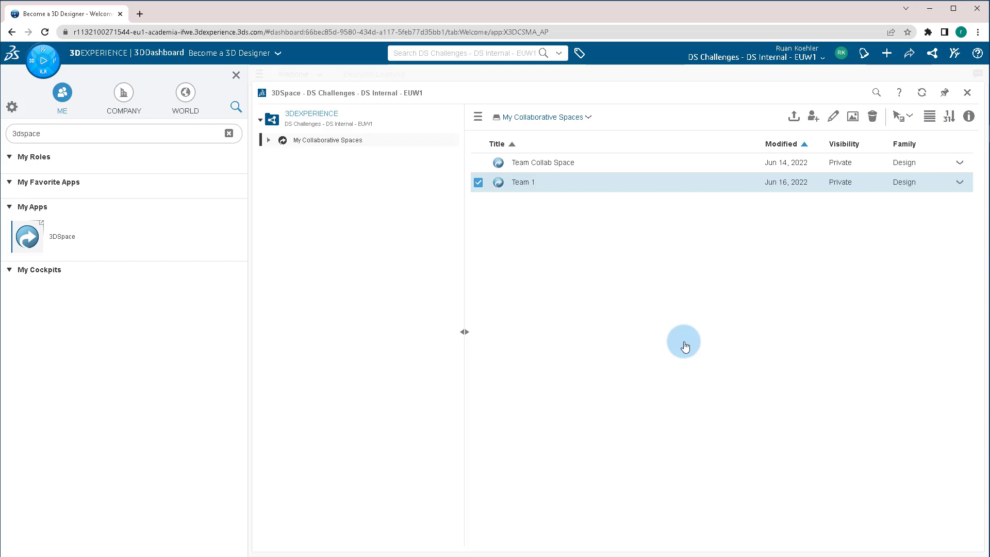
pyautogui.moveTo(360, 413)
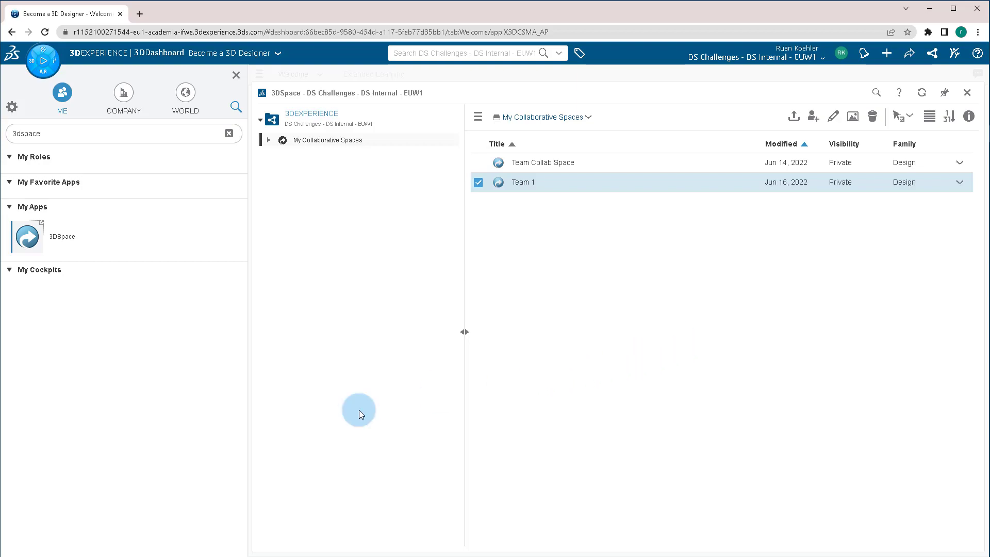